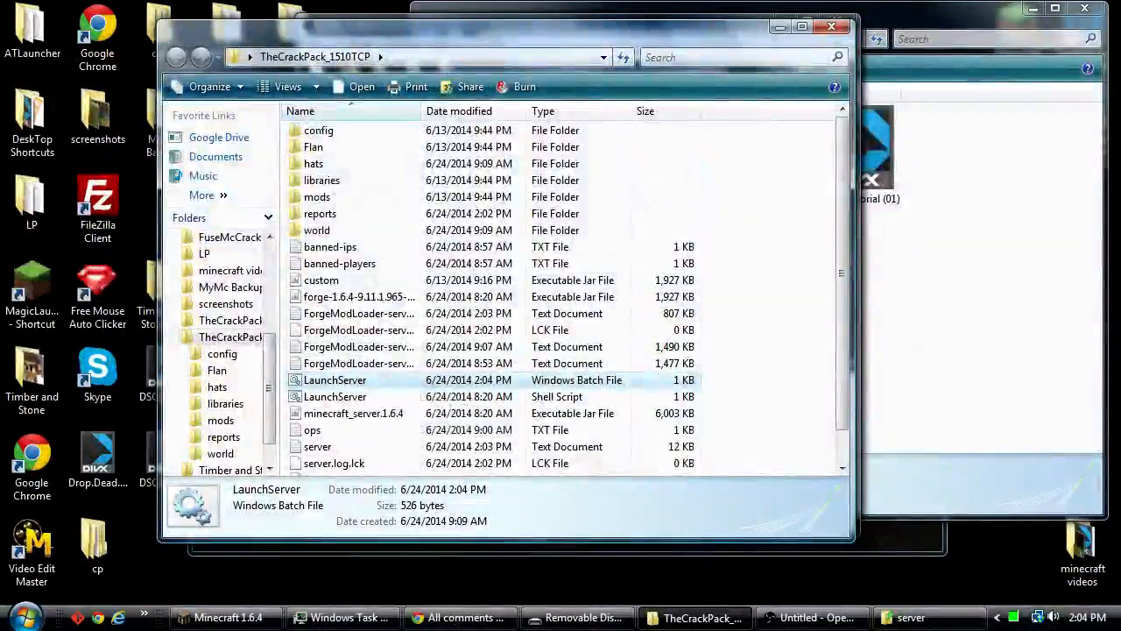
# Edit LaunchServer.bat in Notepad, changing both memory values from 2G to 1G, save and close it
pyautogui.doubleClick(335, 378)
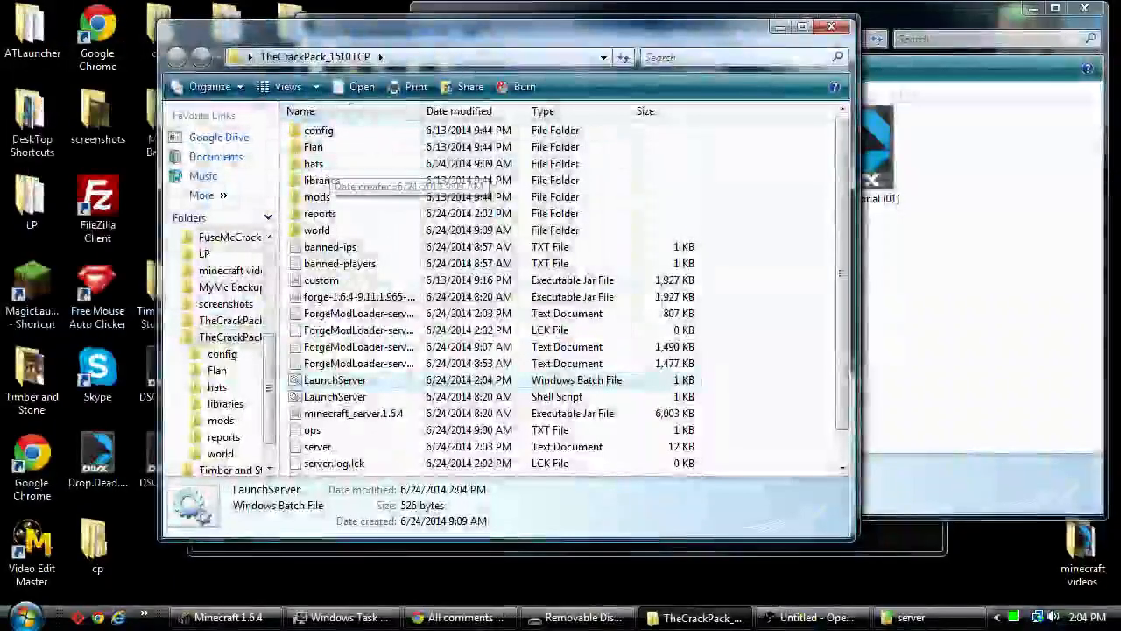
pyautogui.rightClick(337, 379)
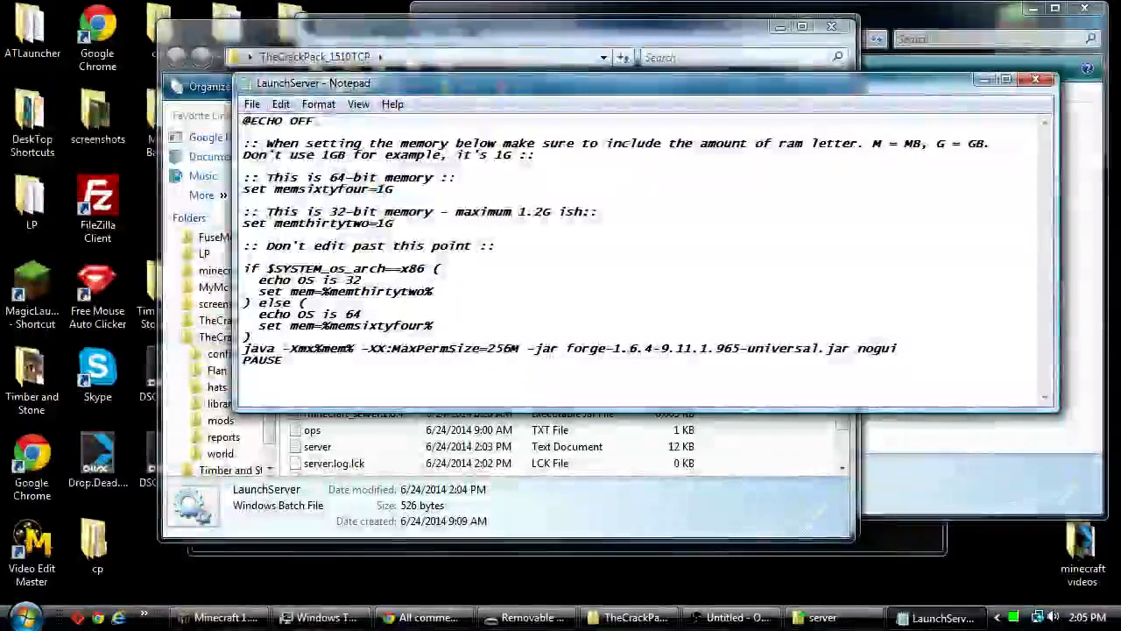
pyautogui.click(252, 103)
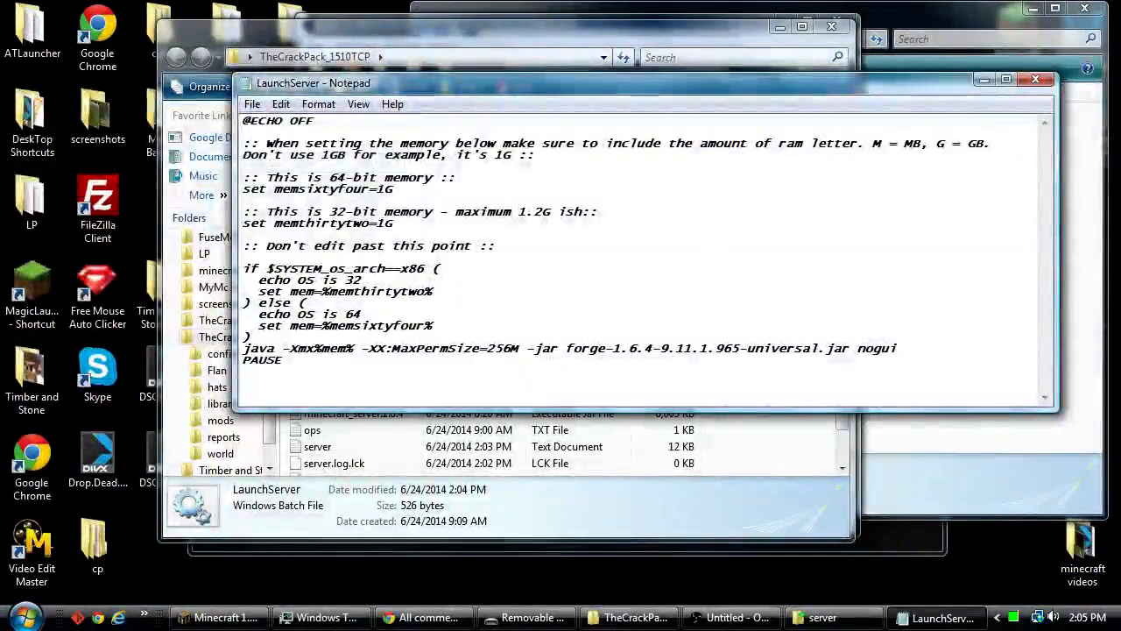
pyautogui.click(1035, 79)
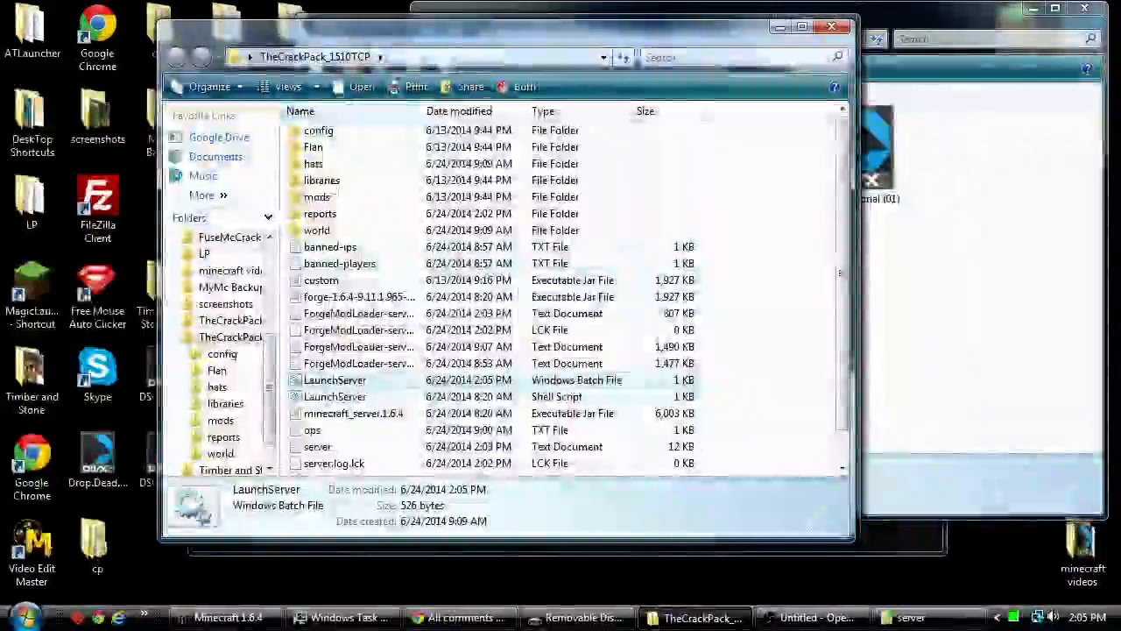
# Run LaunchServer.bat so the server starts in cmd.exe, then return to the YouTube comments page
pyautogui.doubleClick(335, 378)
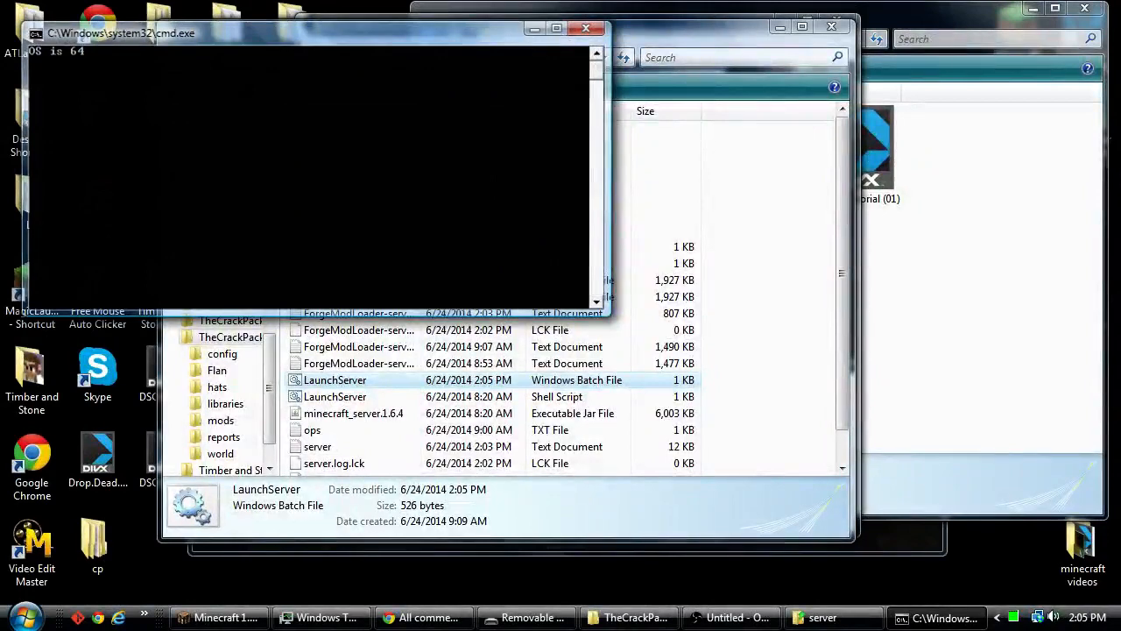
pyautogui.click(424, 617)
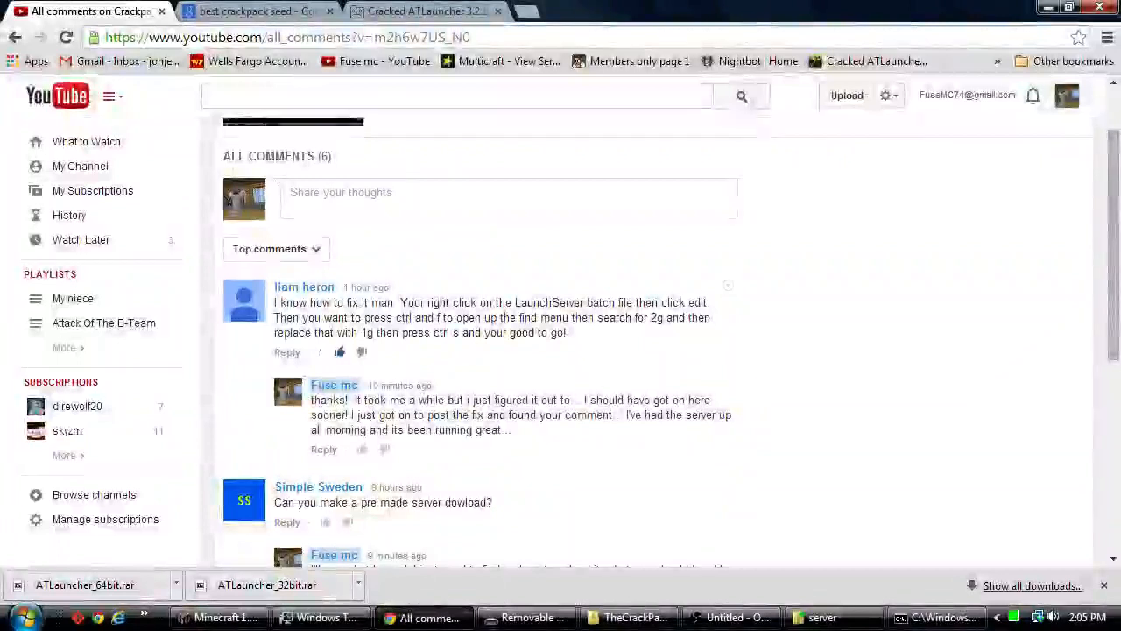